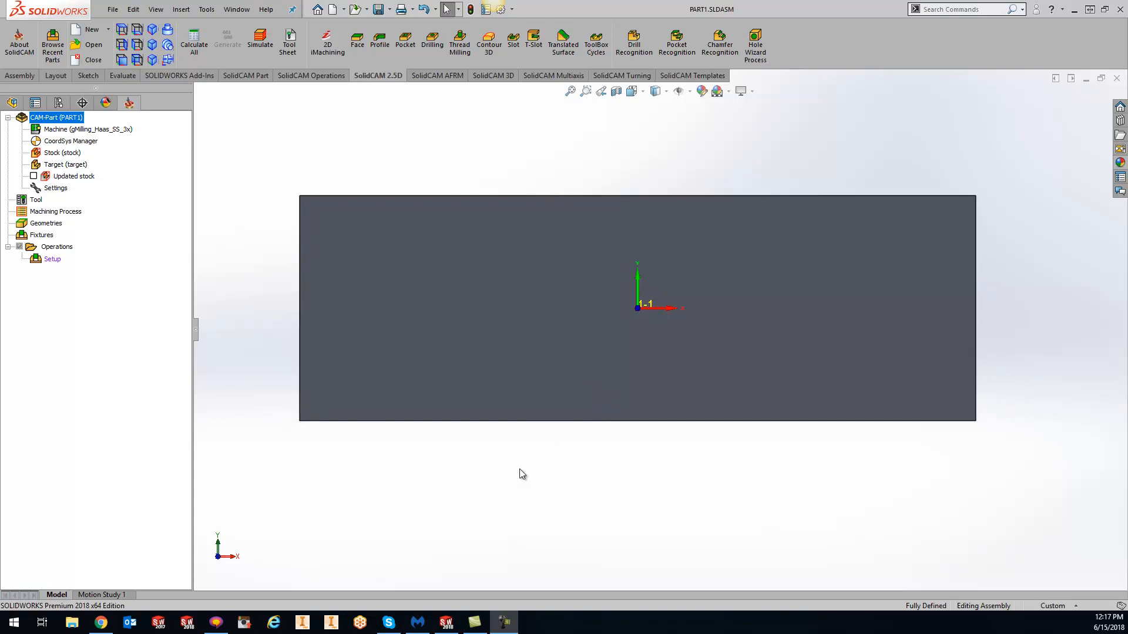
Start a text sketch on the block face reading 'SolidCAM' with '123-456-789' on the line below.
{"action": "right_click", "coordinate": [522, 309]}
{"action": "type", "text": "S"}
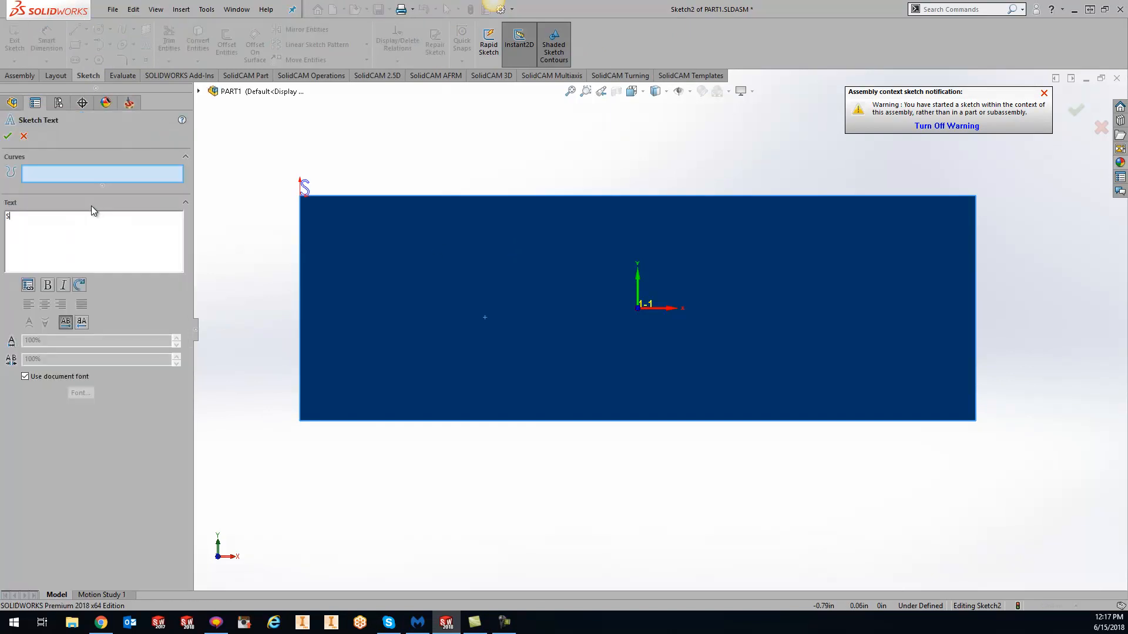
{"action": "type", "text": "olidCAM"}
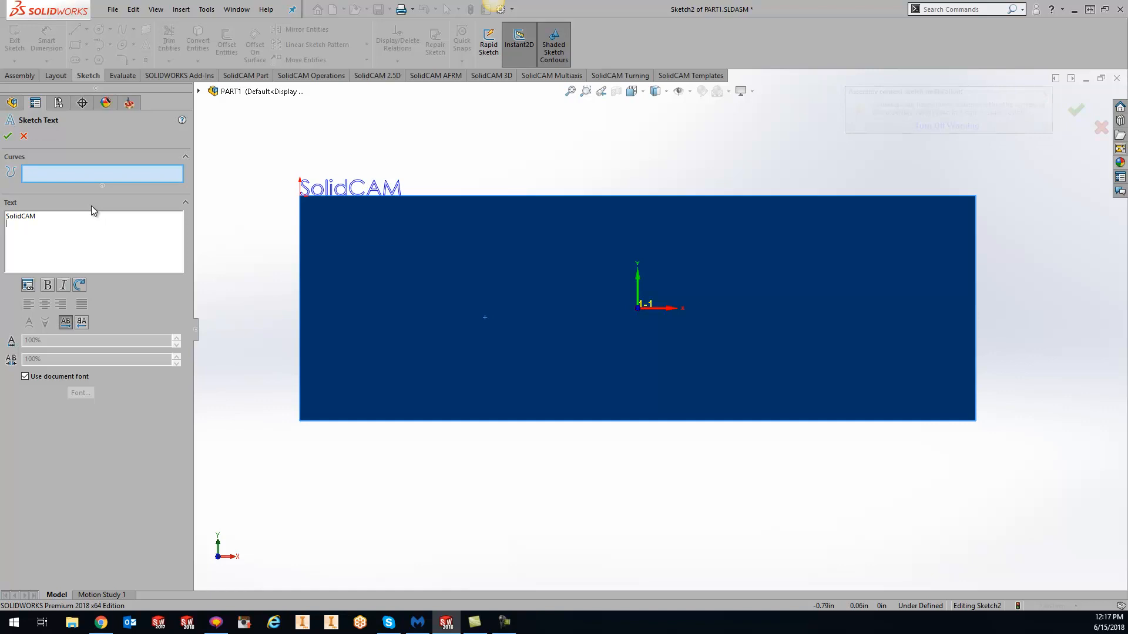
{"action": "type", "text": "123"}
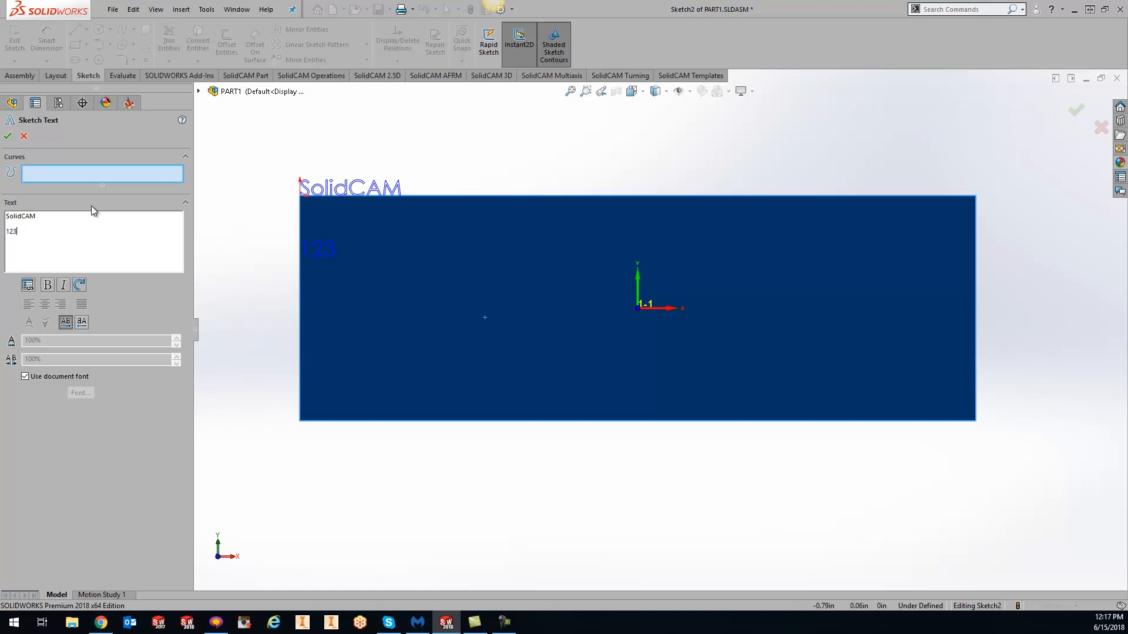
{"action": "type", "text": "-456-789"}
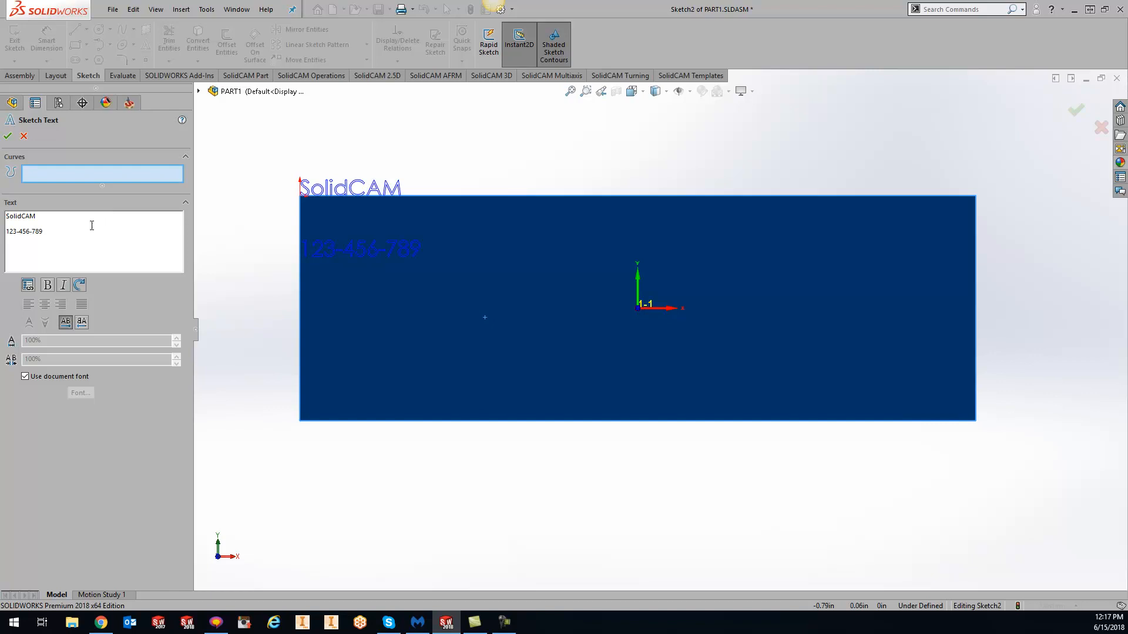
{"action": "mouse_move", "coordinate": [323, 188]}
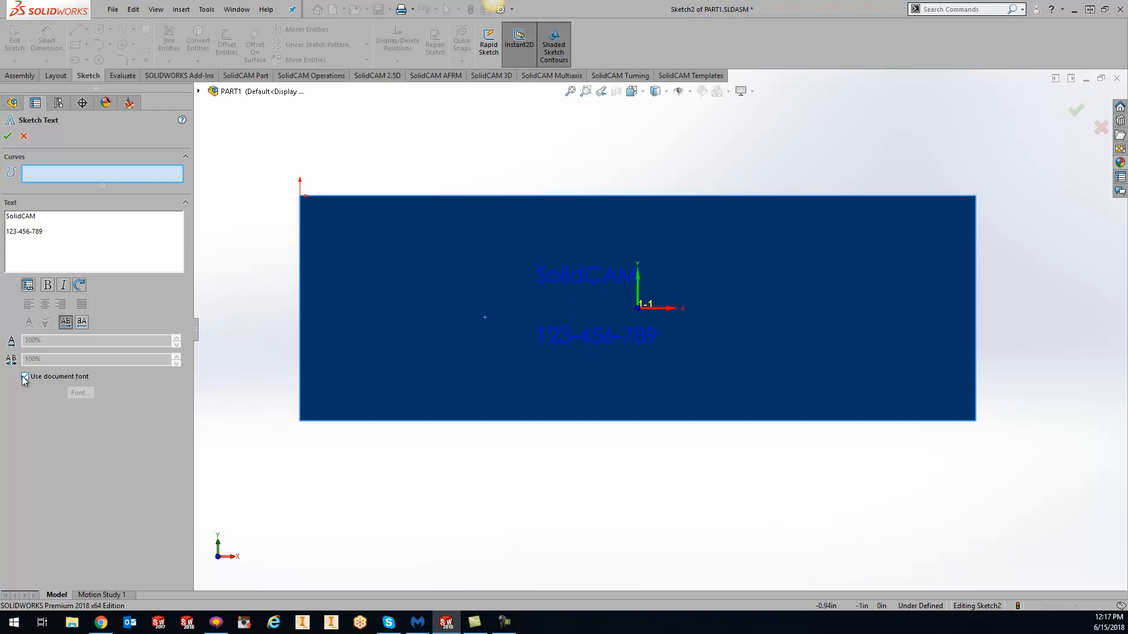
Apply the DPS Schrift Single font at 0.25 height and raise character spacing to 130%.
{"action": "left_click", "coordinate": [25, 375]}
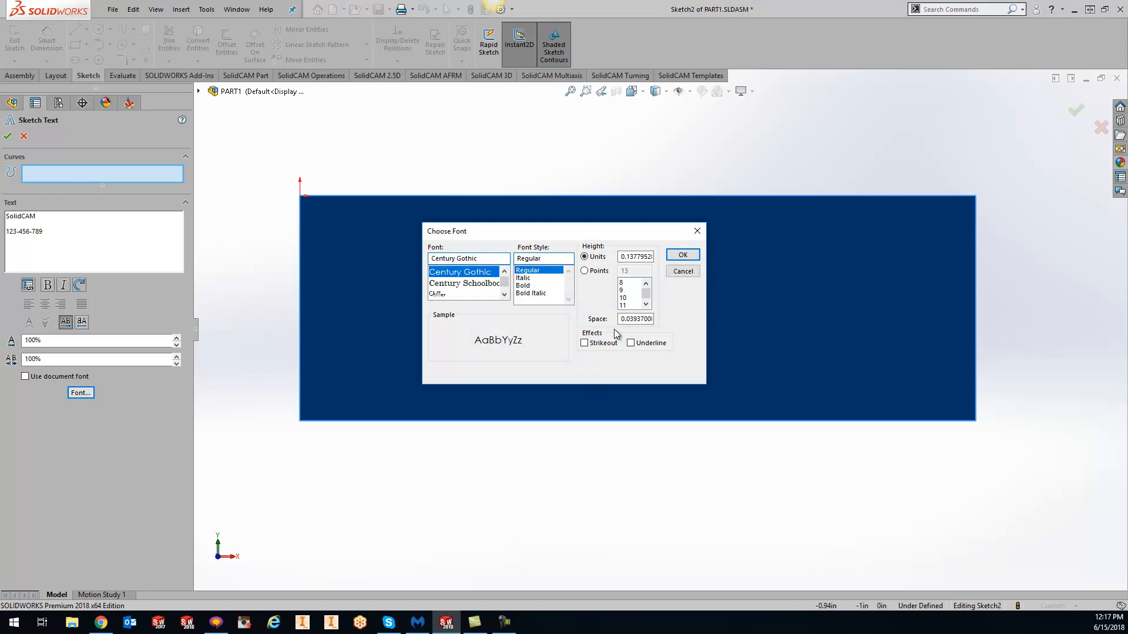
{"action": "left_click", "coordinate": [468, 258]}
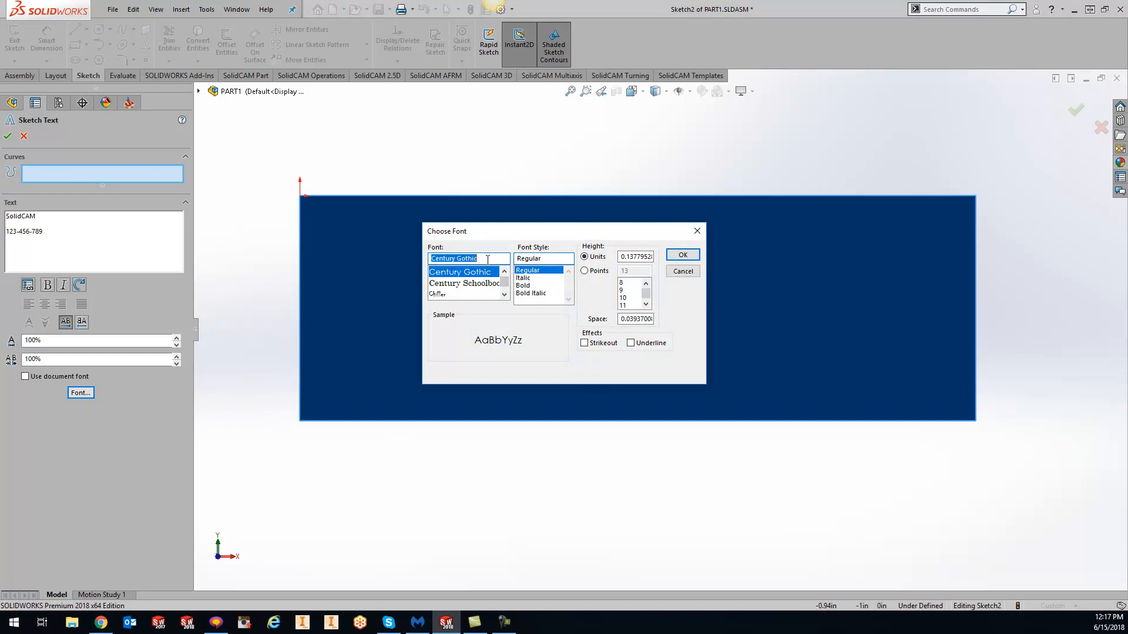
{"action": "type", "text": "d"}
{"action": "left_click", "coordinate": [634, 256]}
{"action": "type", "text": ".25"}
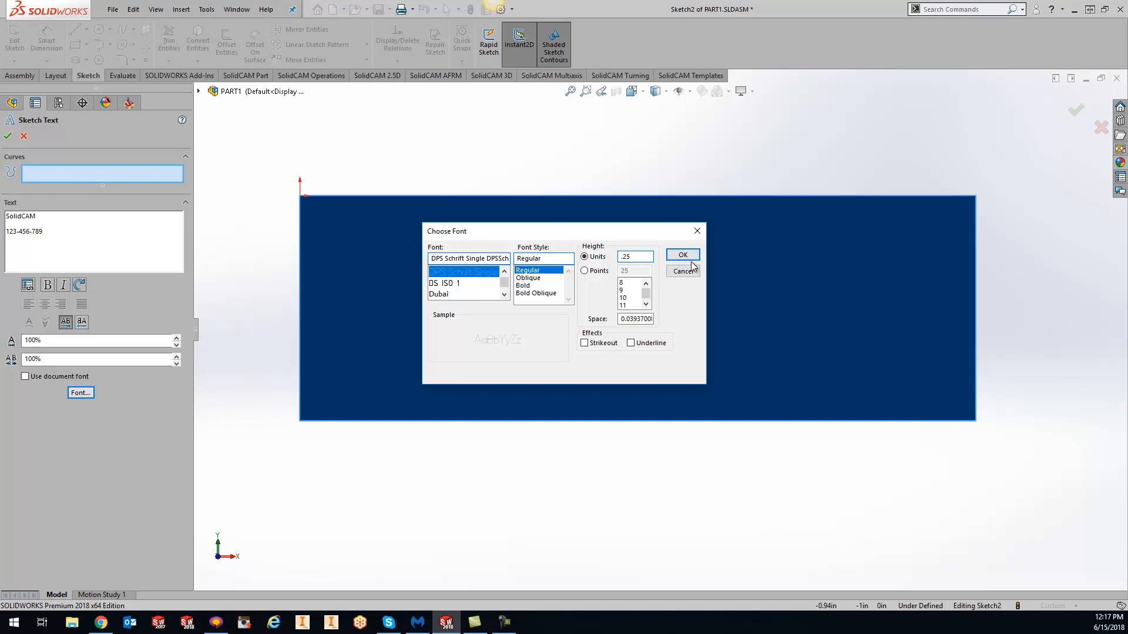
{"action": "left_click", "coordinate": [683, 254]}
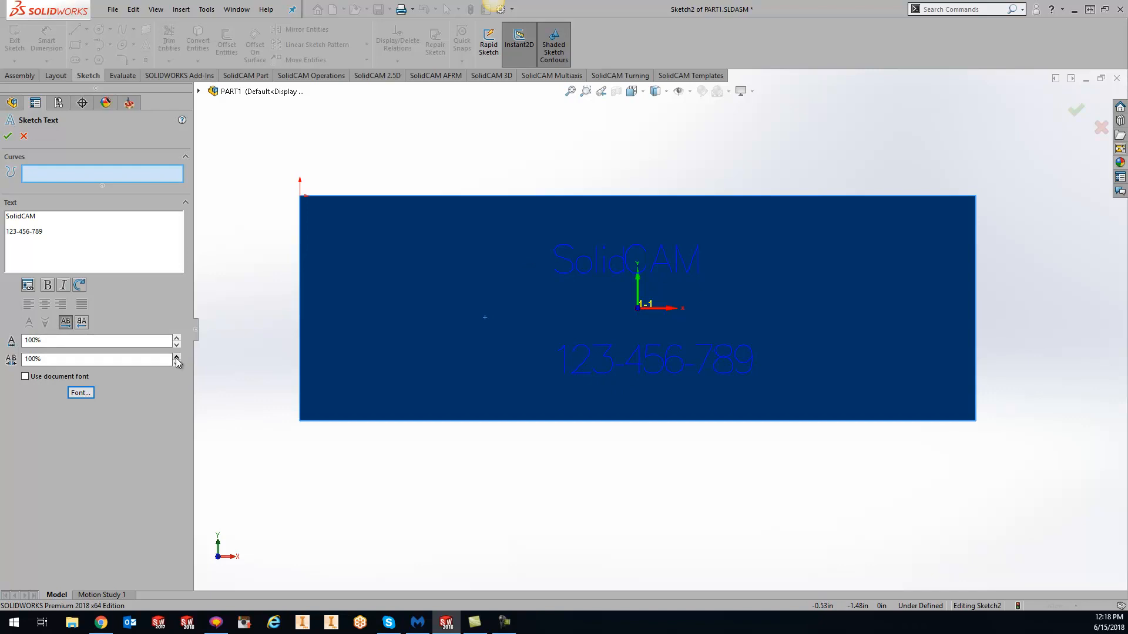
{"action": "left_click", "coordinate": [176, 357]}
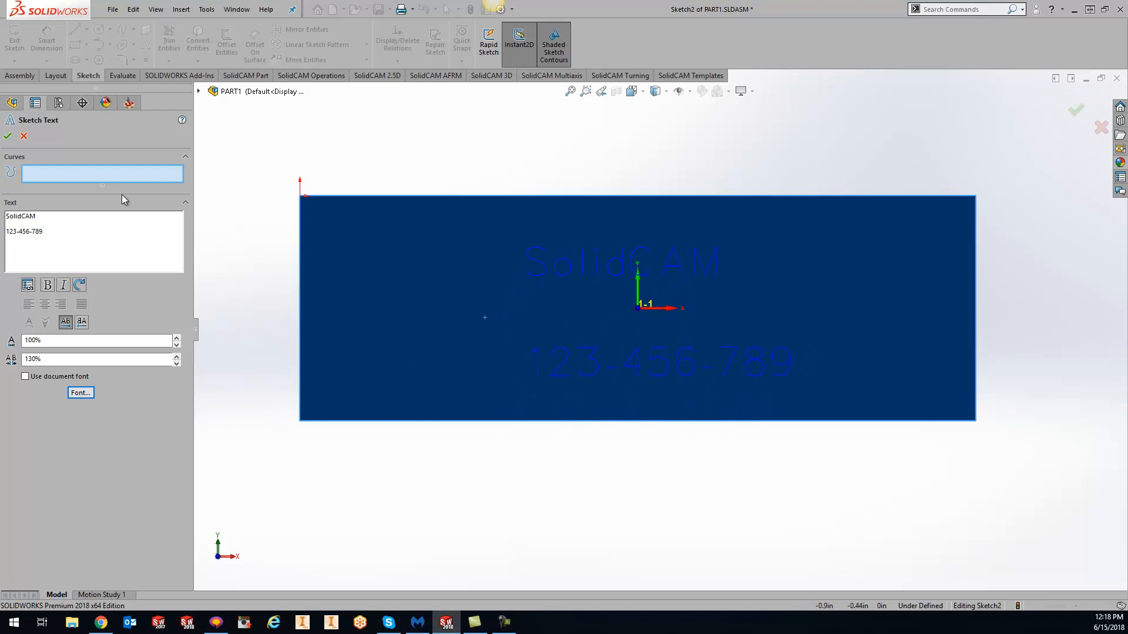
Accept the sketch text so both lines sit on the block face.
{"action": "left_click", "coordinate": [106, 102]}
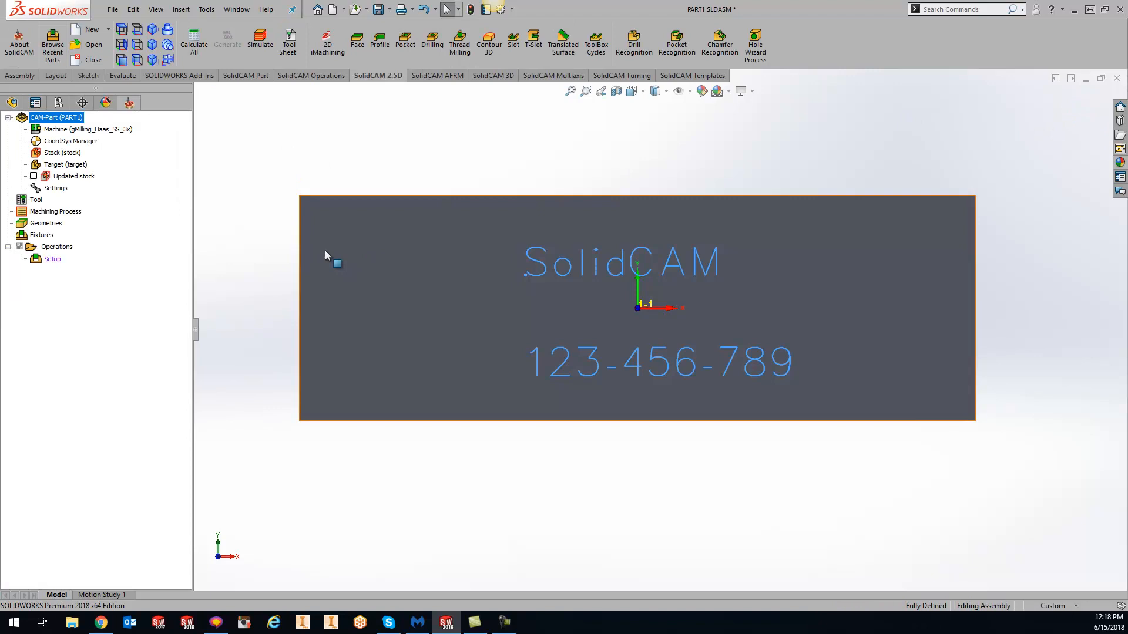
{"action": "mouse_move", "coordinate": [488, 41]}
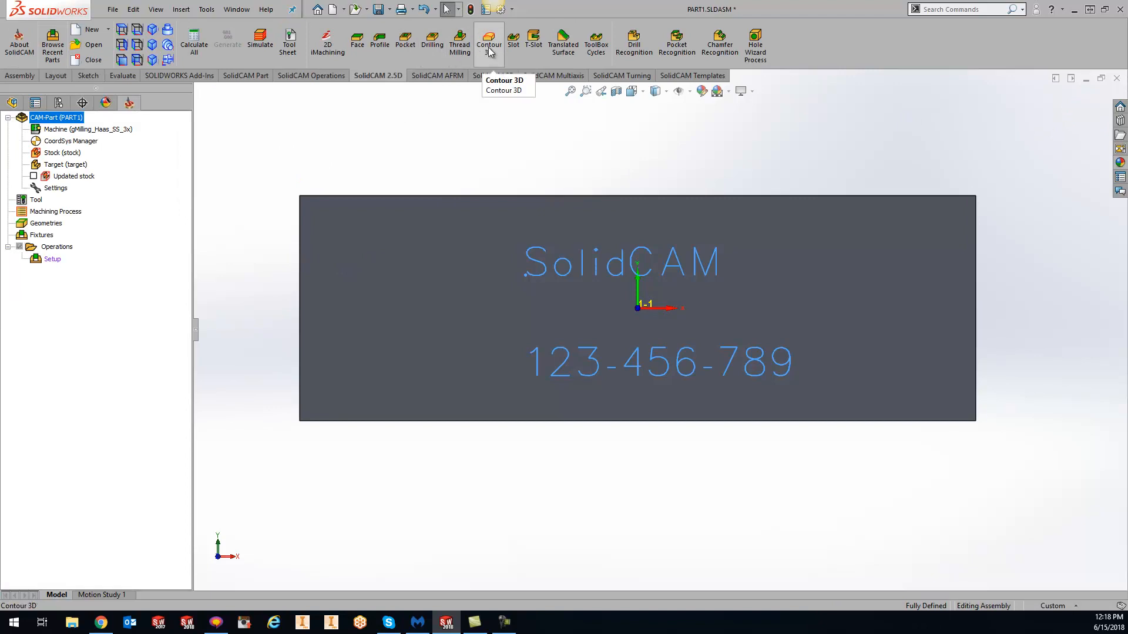
{"action": "mouse_move", "coordinate": [315, 176]}
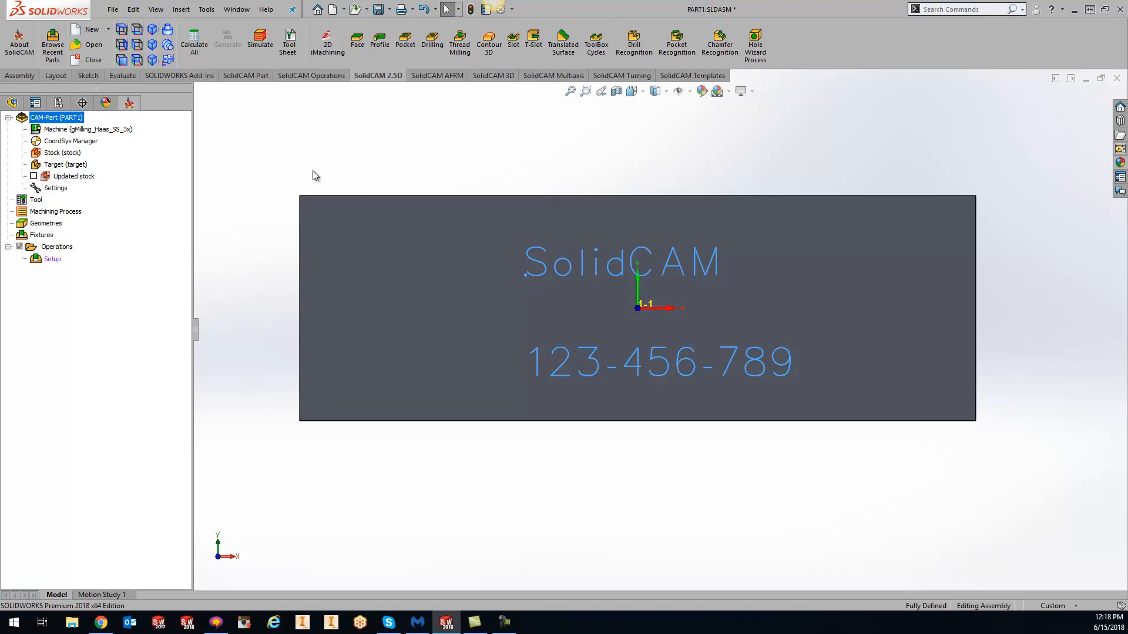
Add an Engraving milling operation and define its geometry as the sketch text.
{"action": "right_click", "coordinate": [56, 247]}
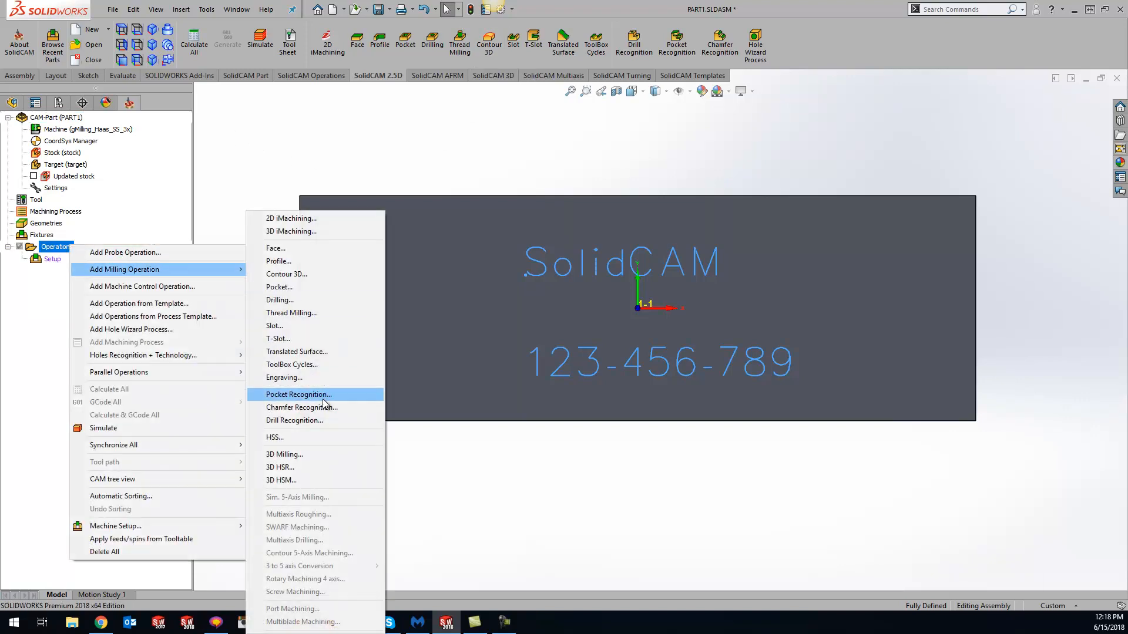
{"action": "left_click", "coordinate": [284, 378]}
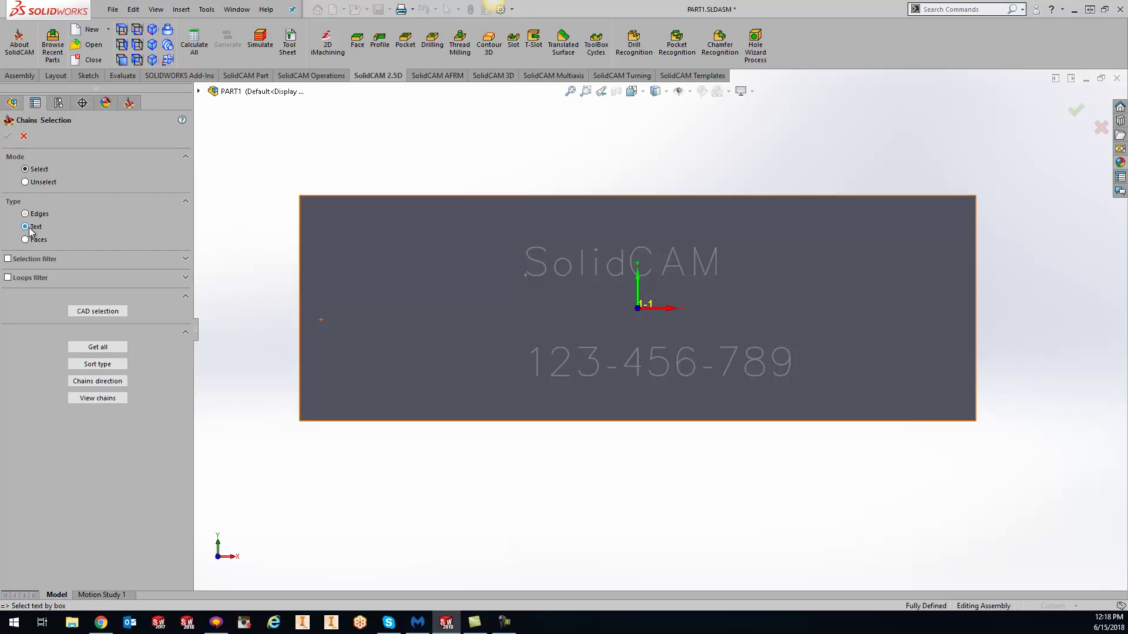
{"action": "left_click", "coordinate": [25, 227]}
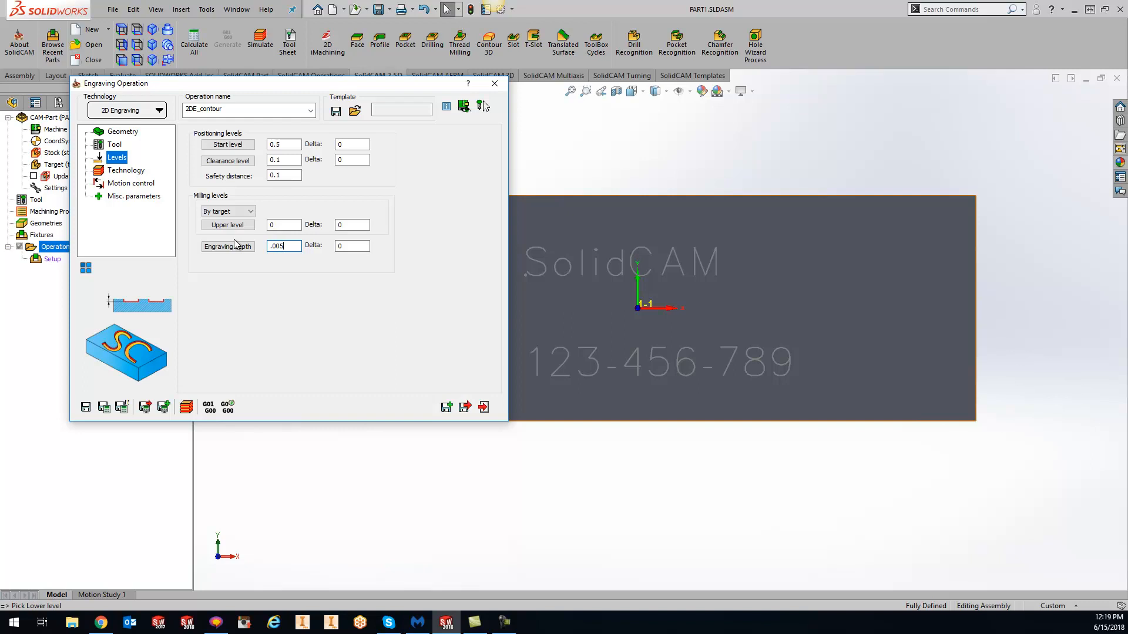
Set the engraving Tool side to Center on the Technology page.
{"action": "left_click", "coordinate": [126, 169]}
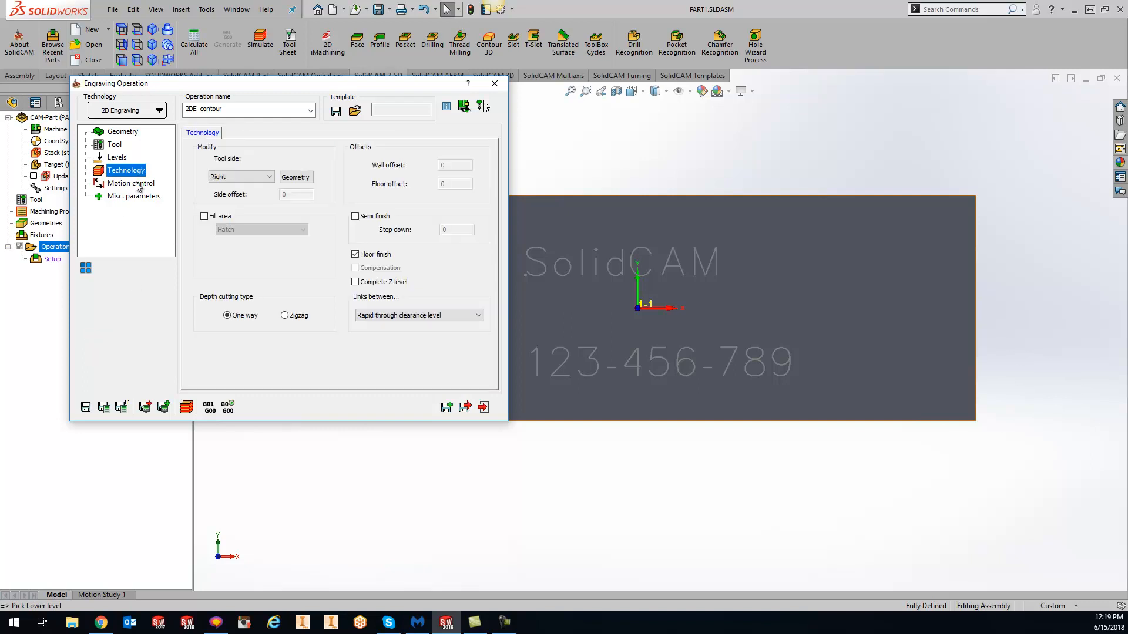
{"action": "left_click", "coordinate": [274, 177]}
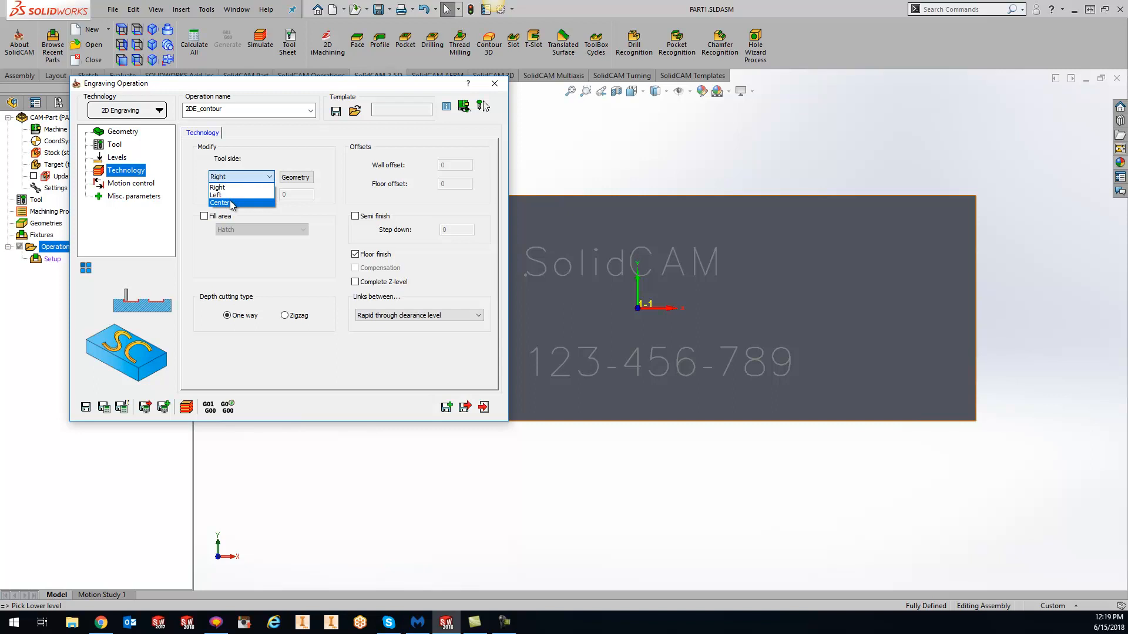
{"action": "left_click", "coordinate": [221, 202]}
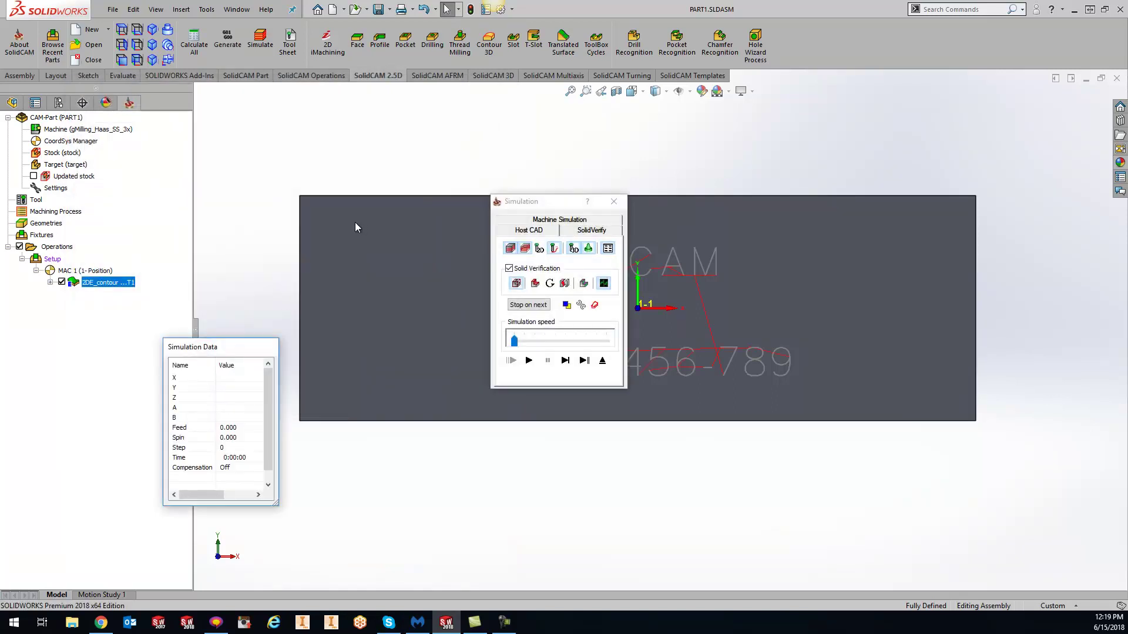
Play the SolidVerify simulation of the 2DE_contour engraving.
{"action": "left_click", "coordinate": [591, 230]}
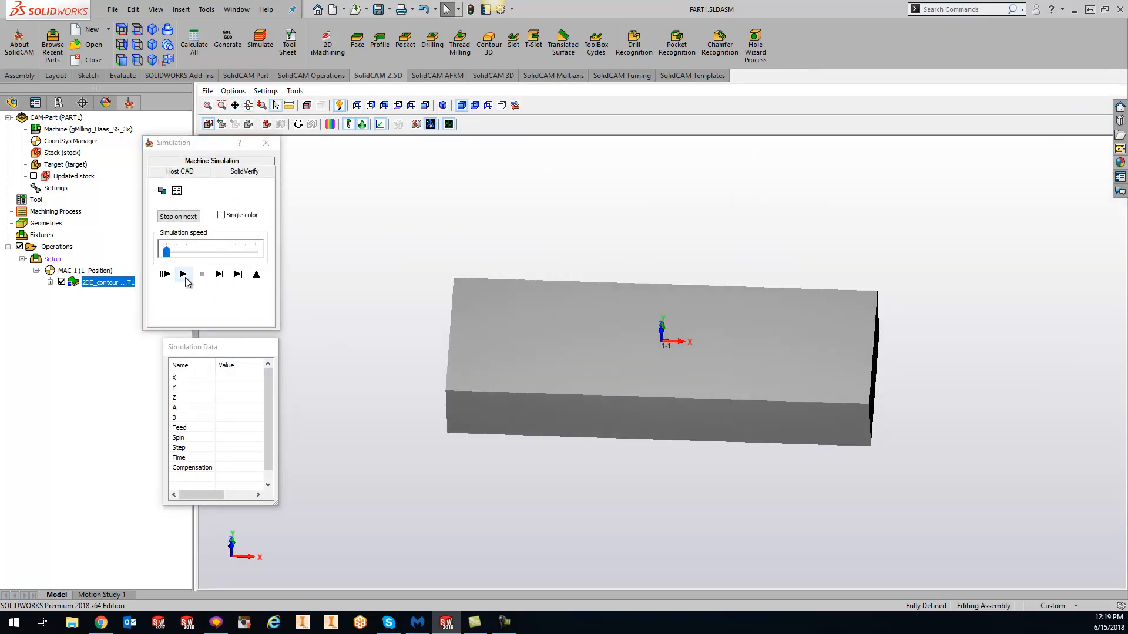
{"action": "left_click", "coordinate": [182, 274]}
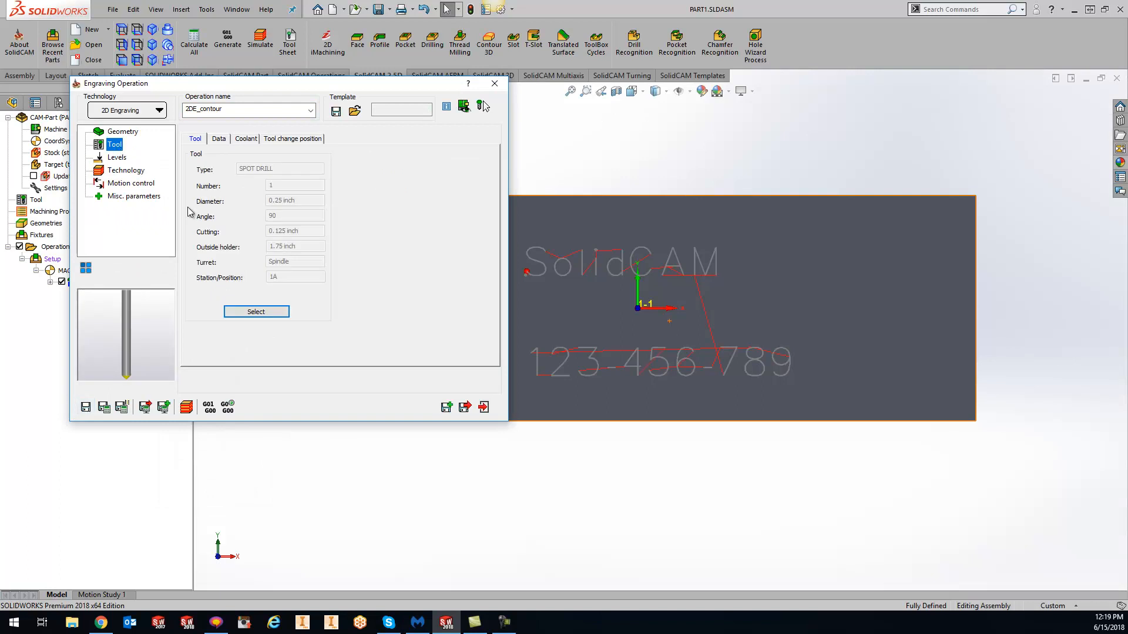
Set the engraving depth to 0.01 on the Levels page.
{"action": "left_click", "coordinate": [117, 158]}
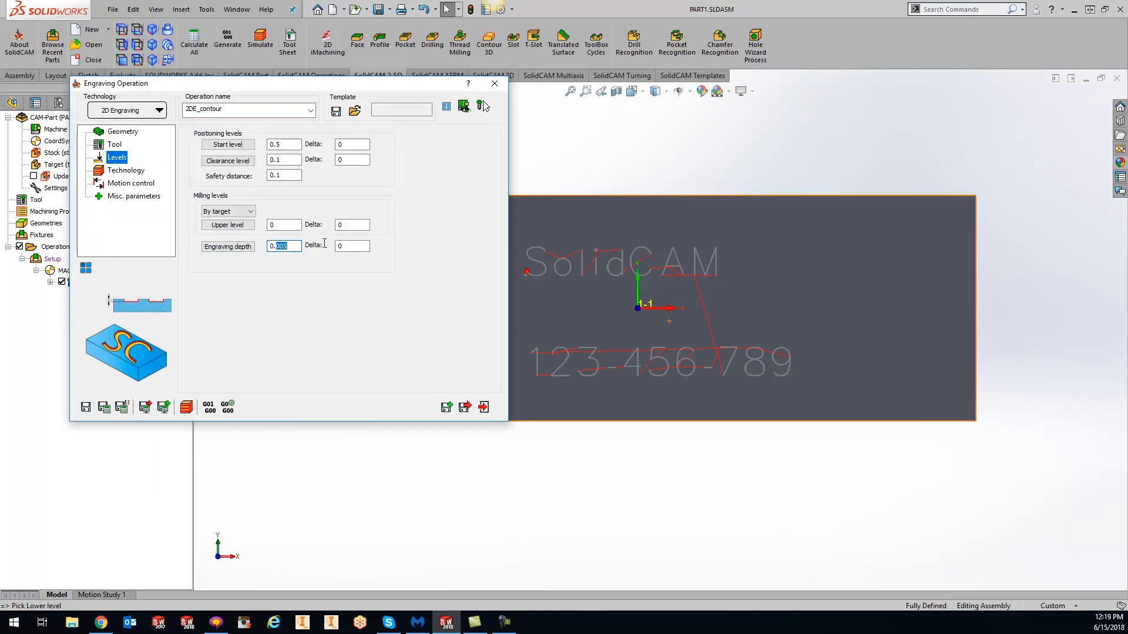
{"action": "type", "text": "0.01"}
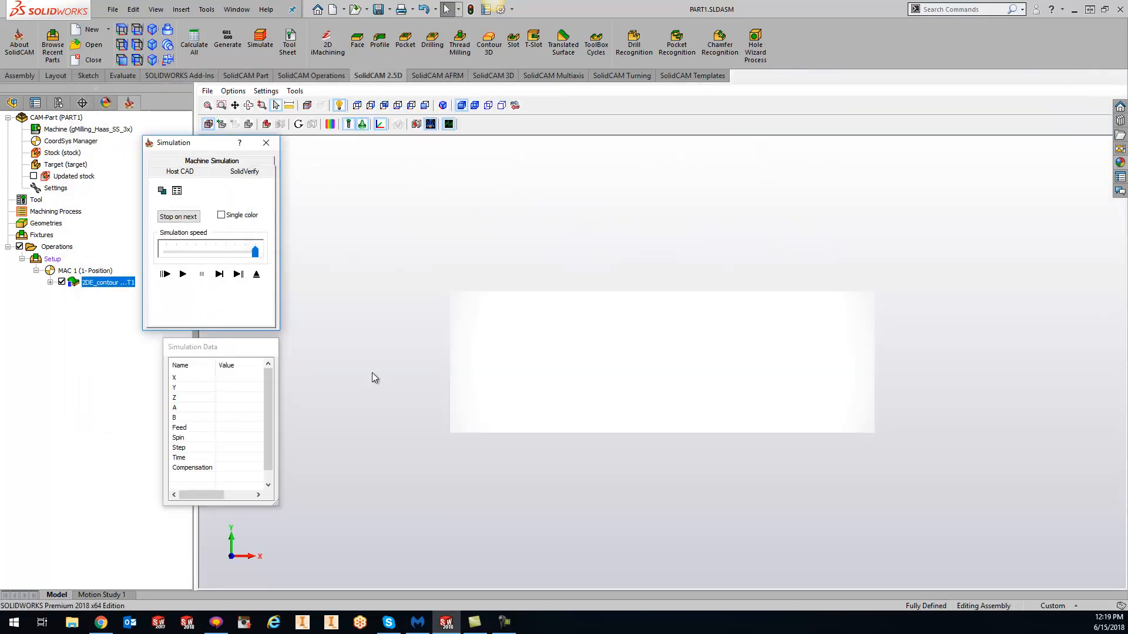
Play the SolidVerify simulation at maximum speed to watch the text being engraved.
{"action": "left_click", "coordinate": [182, 275]}
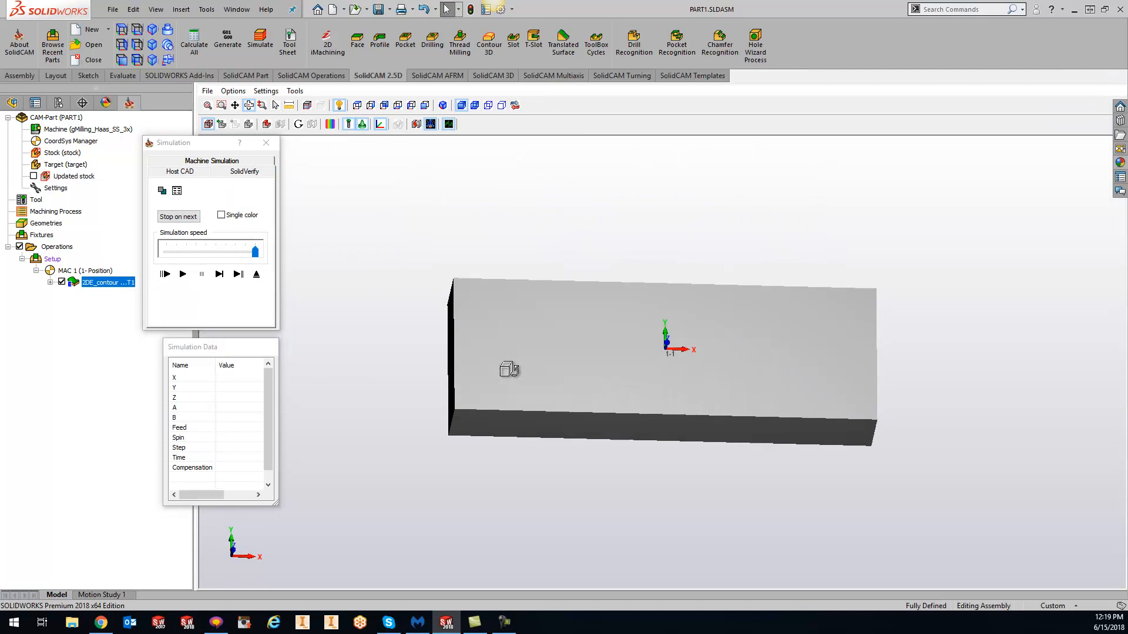
{"action": "left_click", "coordinate": [182, 274]}
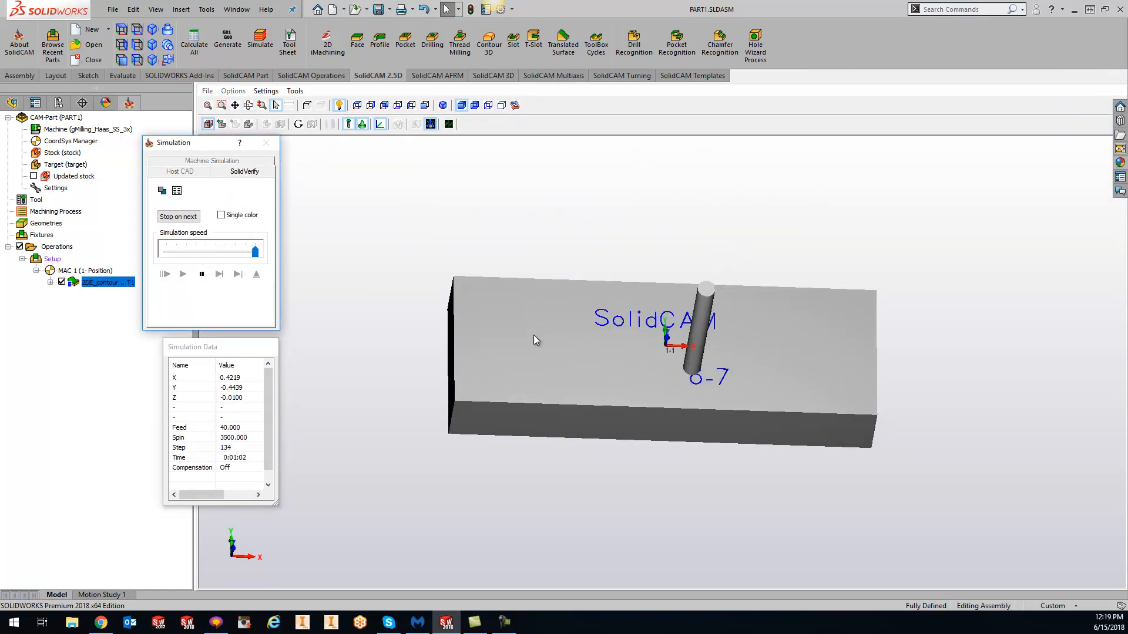